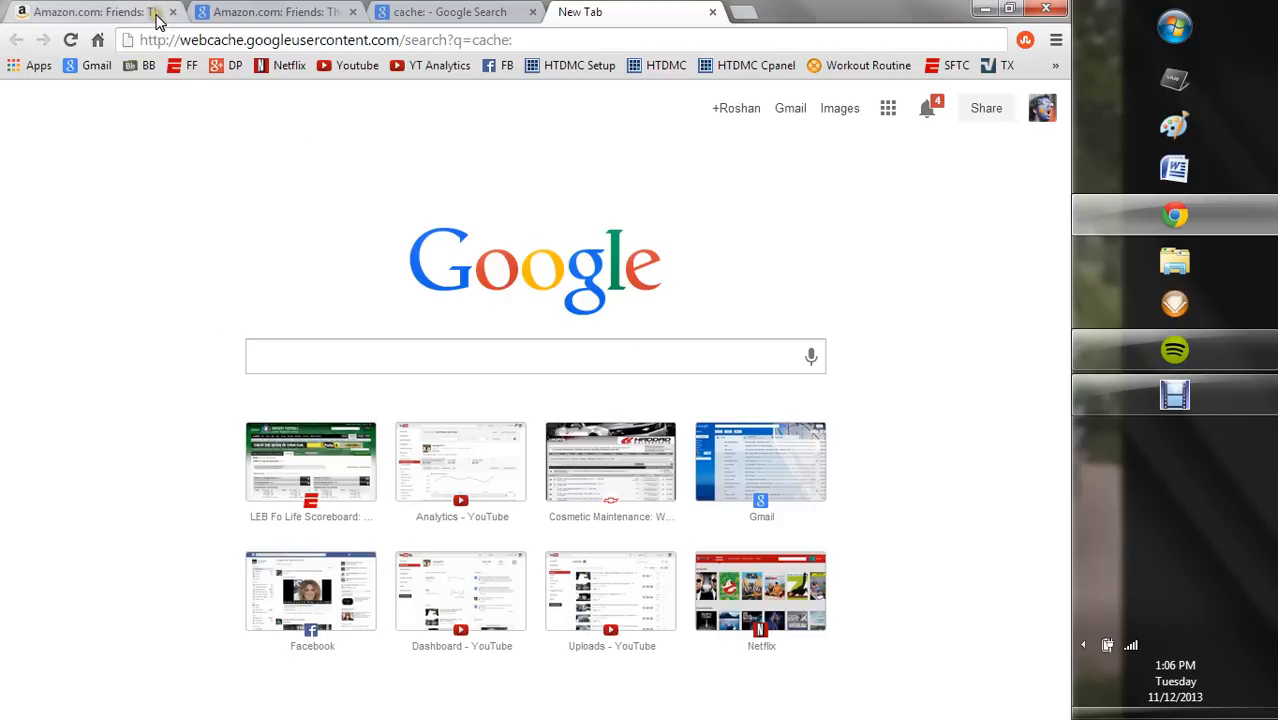
# - Switch to the first Amazon tab showing the Friends Blu-ray at $114.99
pyautogui.click(90, 11)
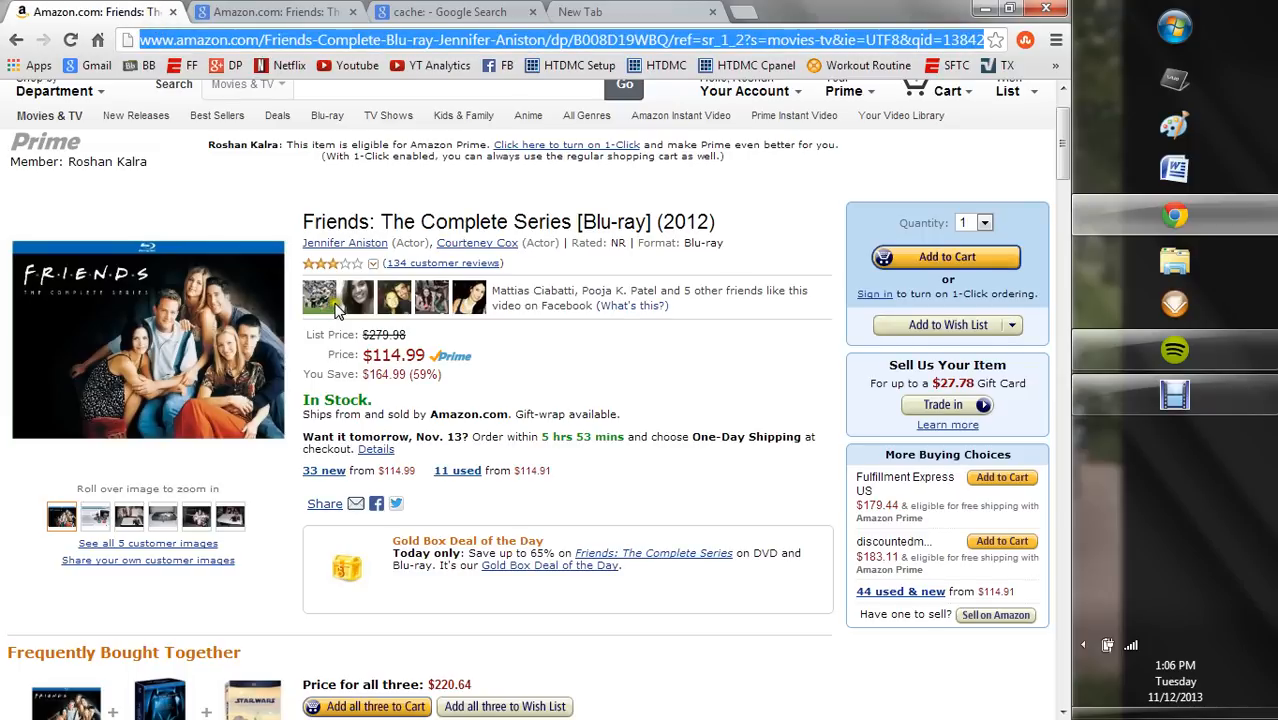
pyautogui.moveTo(370, 333)
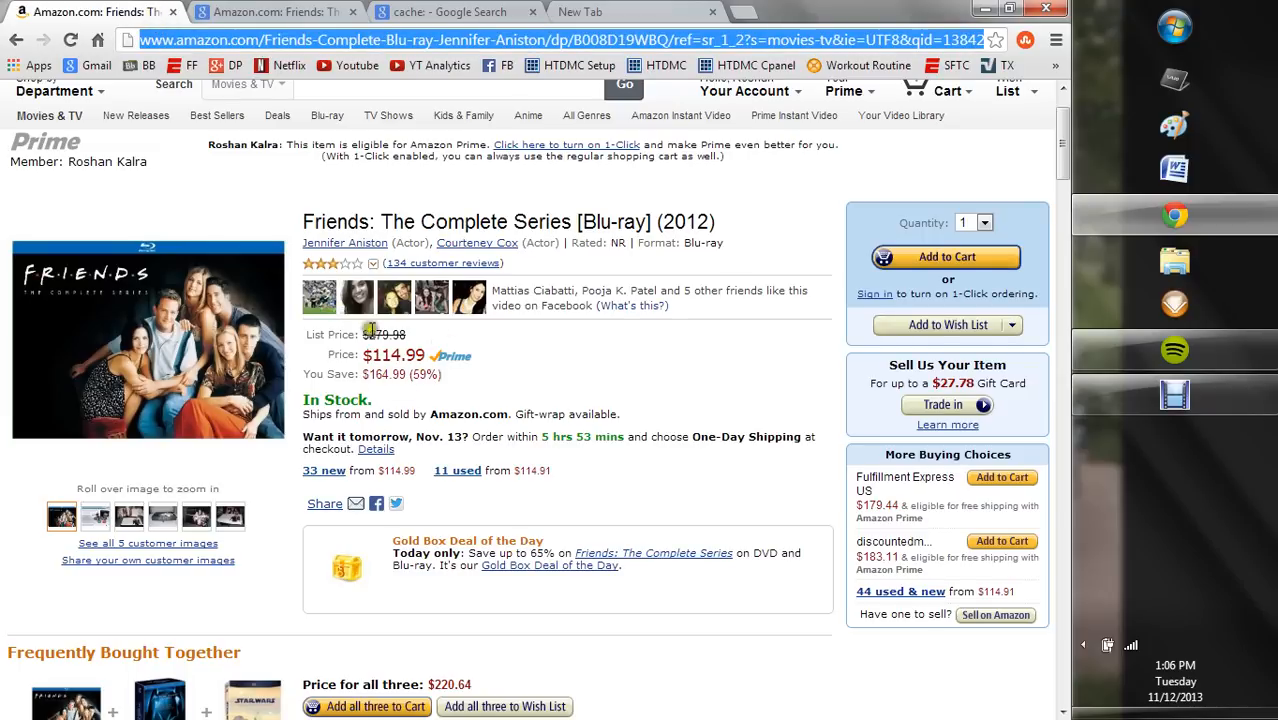
pyautogui.moveTo(480, 390)
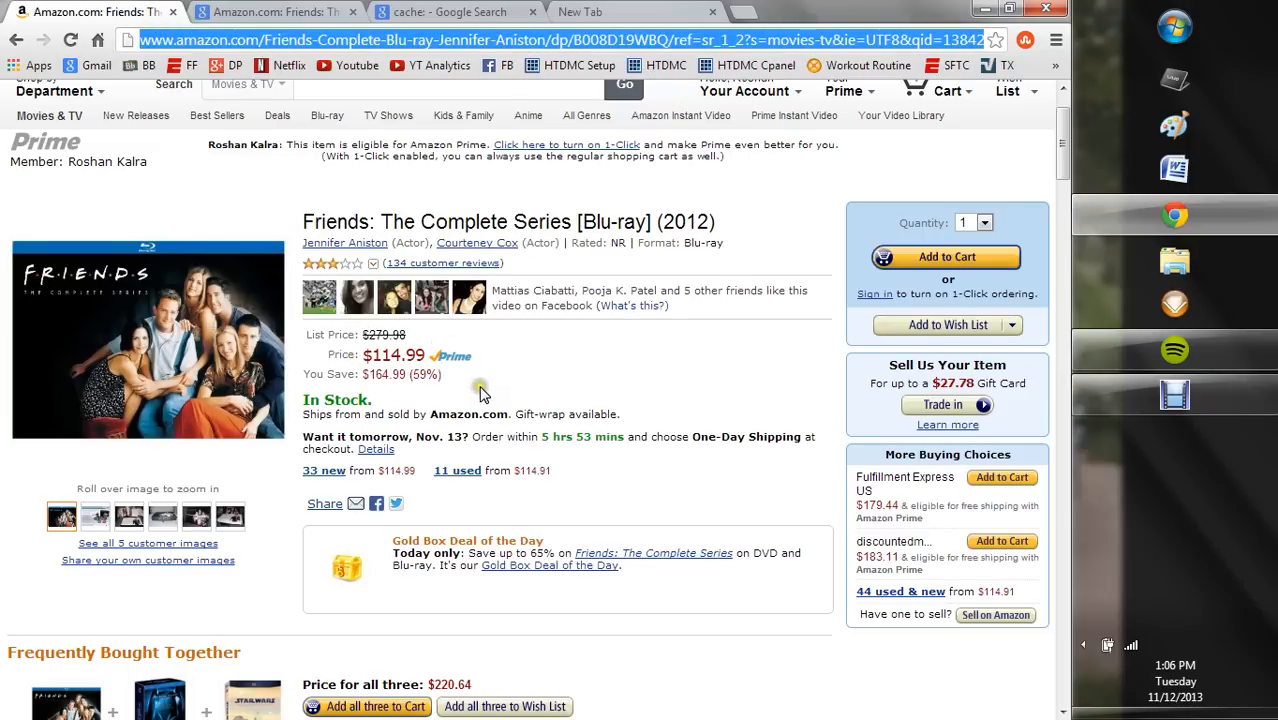
pyautogui.moveTo(477, 376)
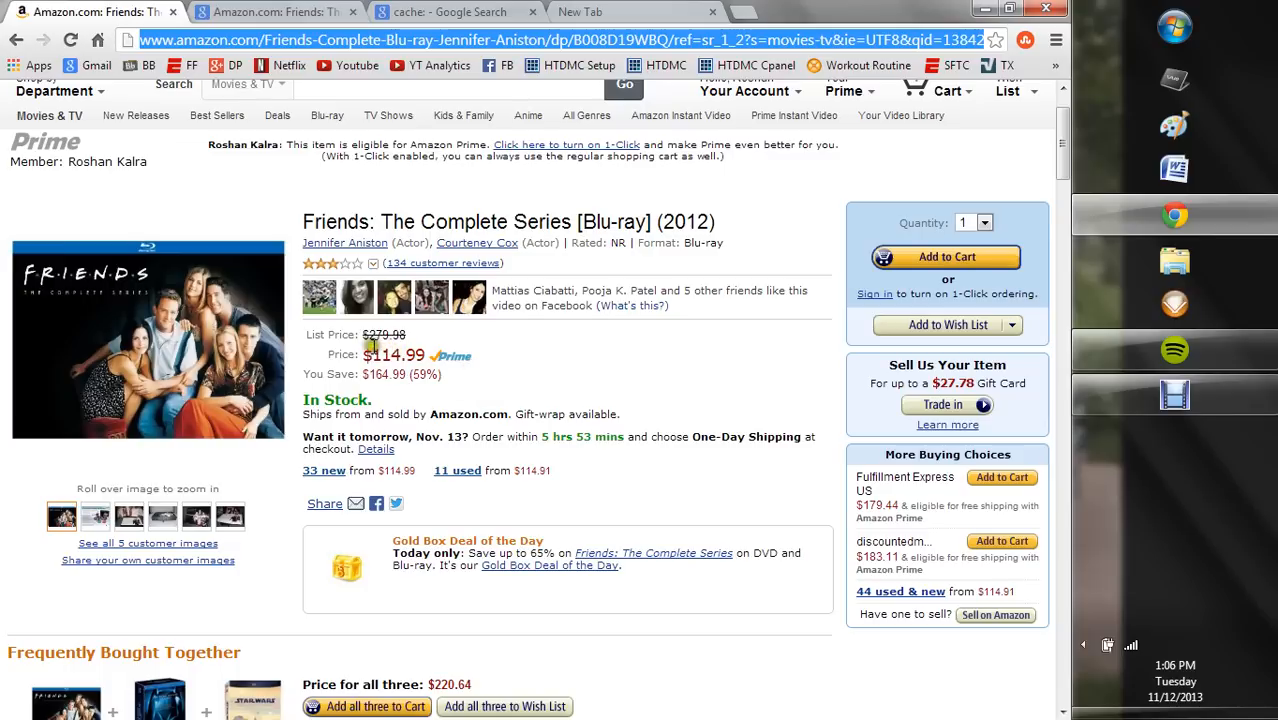
pyautogui.moveTo(500, 358)
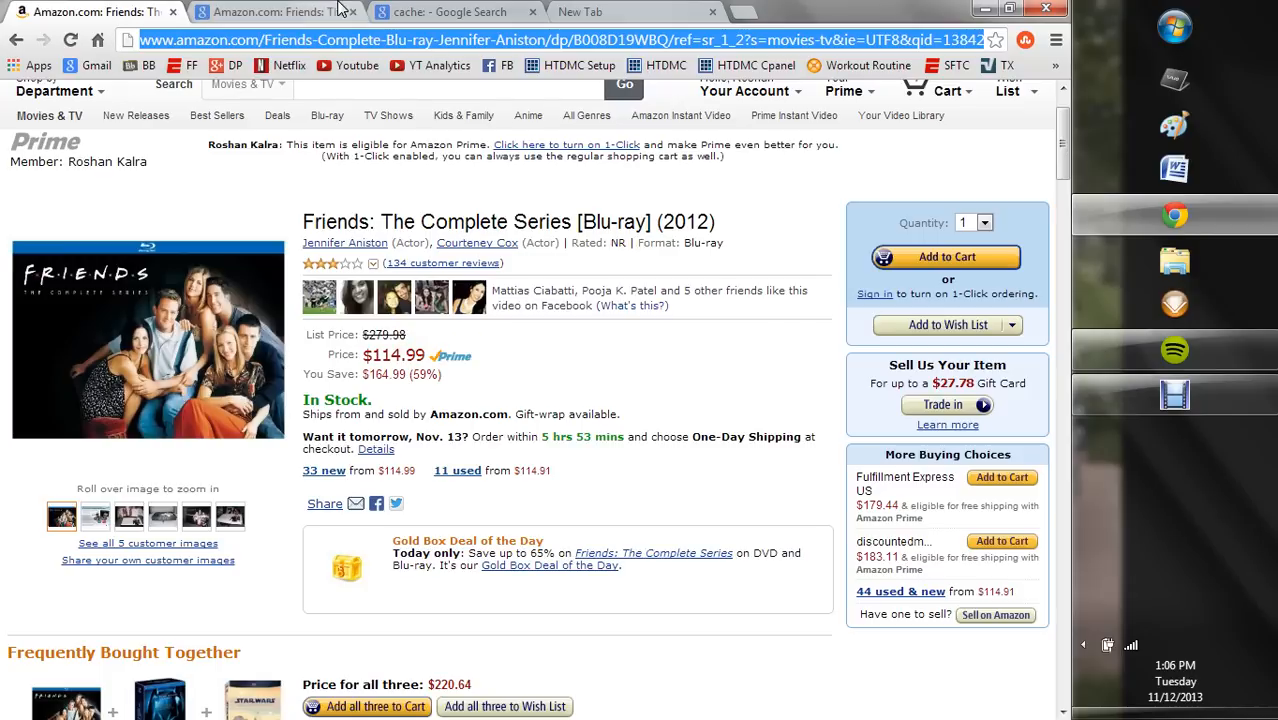
# - View the cached Amazon page listing $149.99, then return to the cache: results tab
pyautogui.click(450, 11)
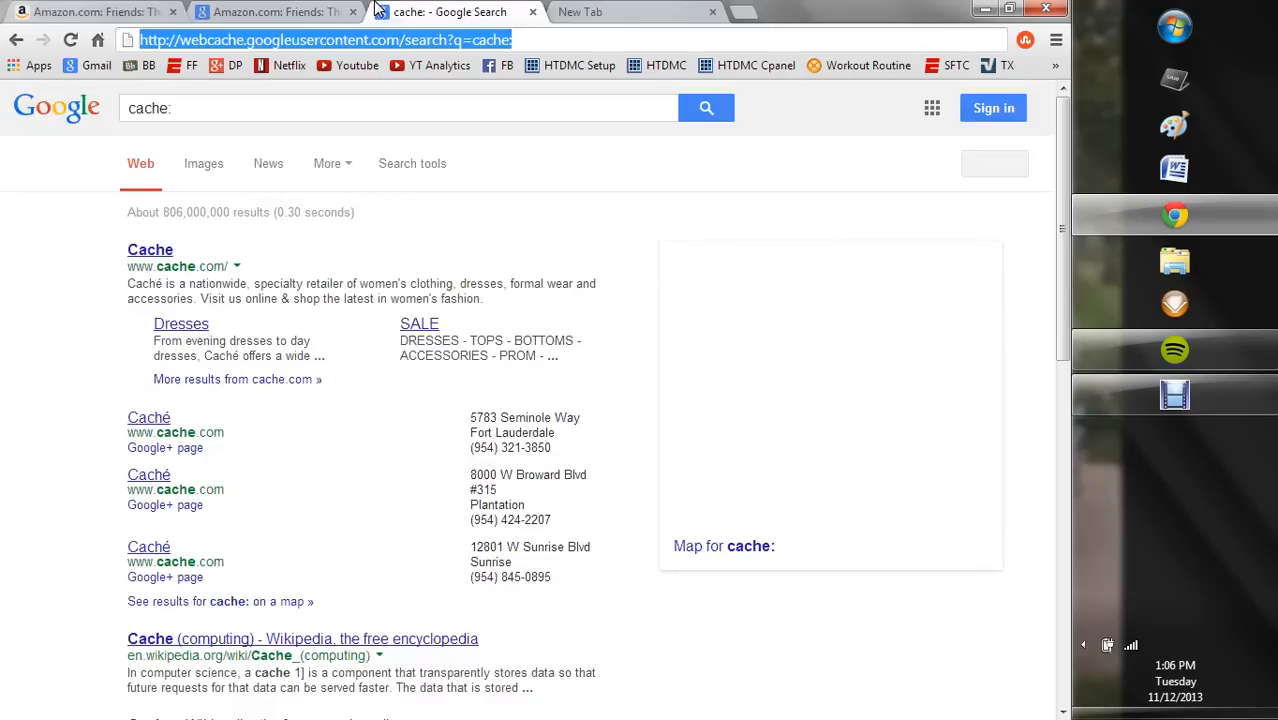
pyautogui.click(275, 11)
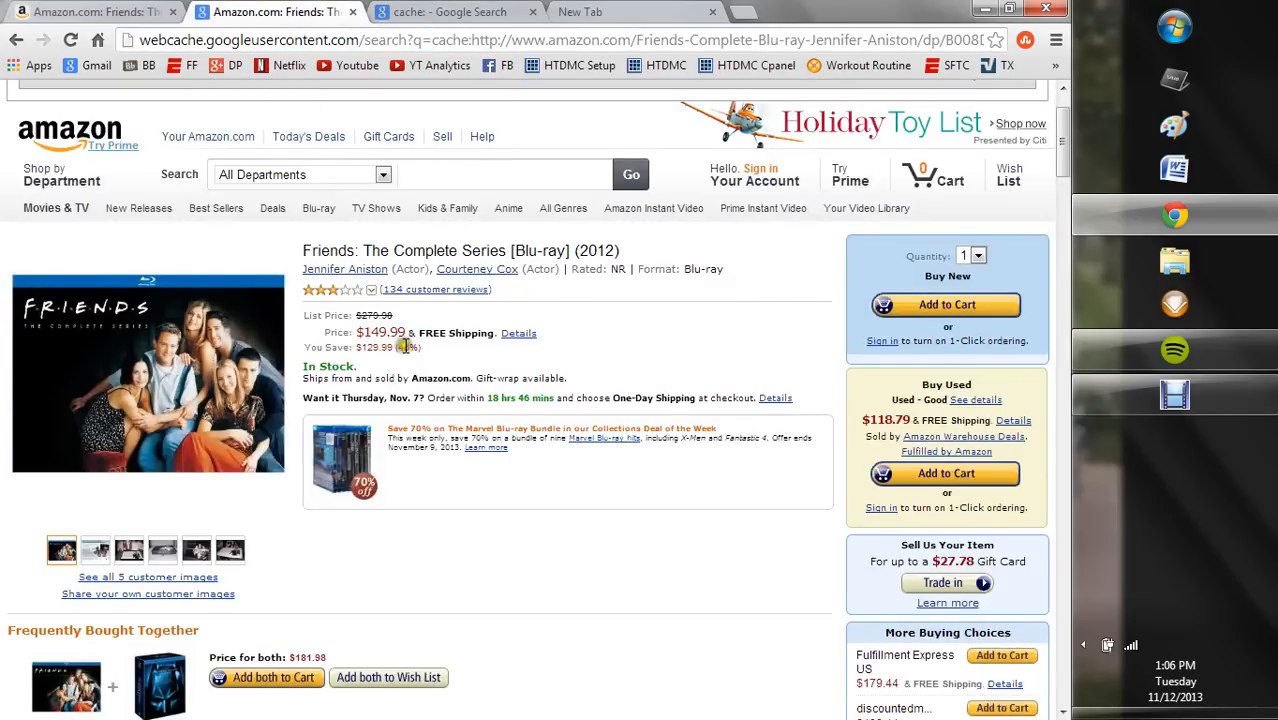
pyautogui.moveTo(400, 332)
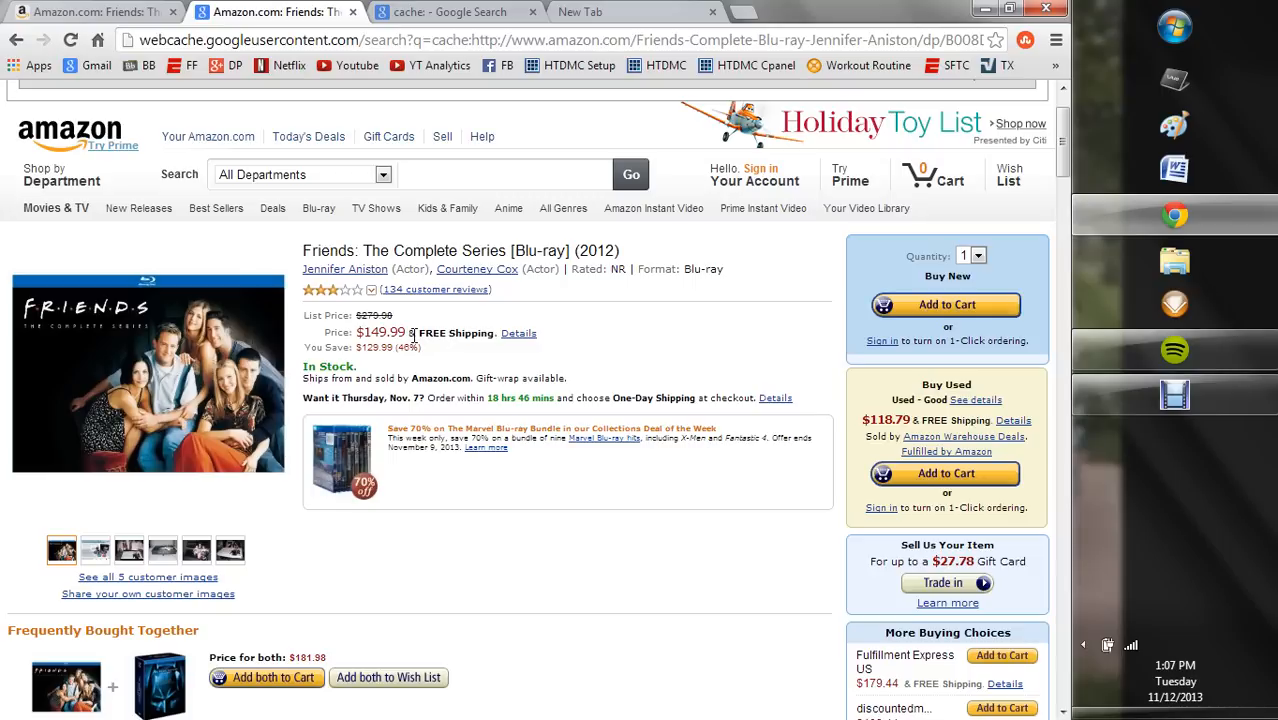
pyautogui.click(450, 12)
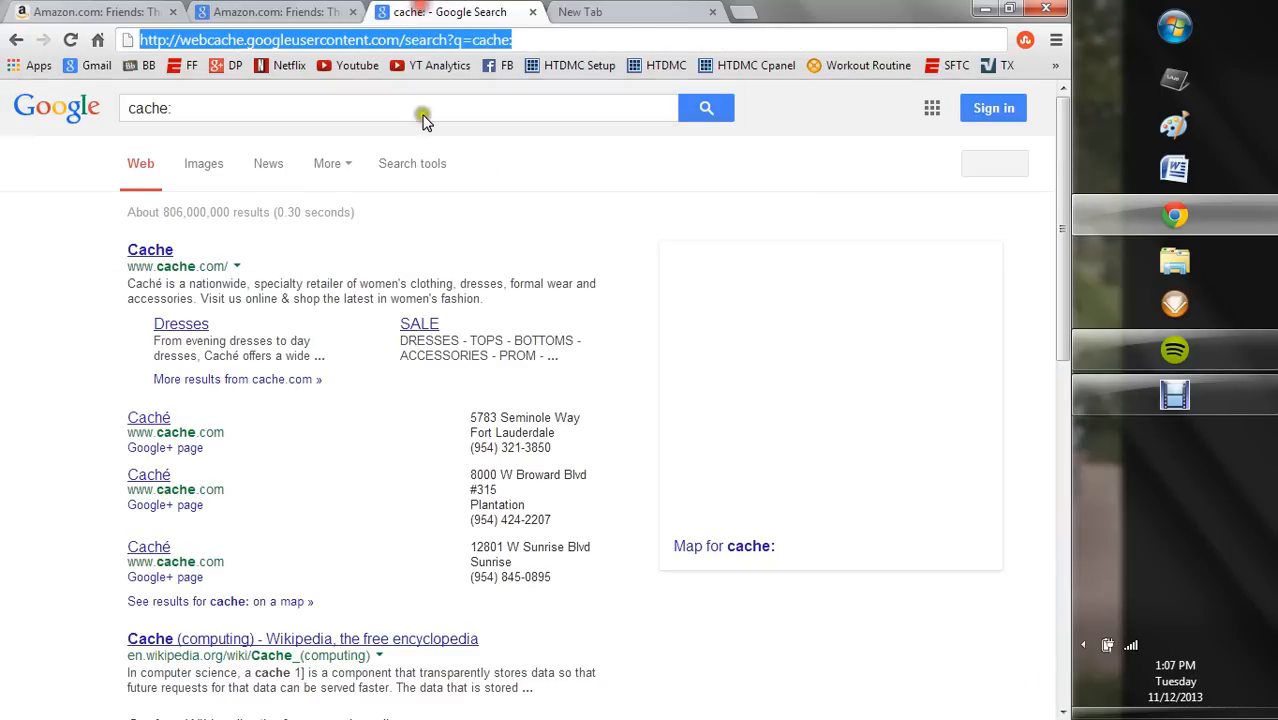
pyautogui.moveTo(447, 280)
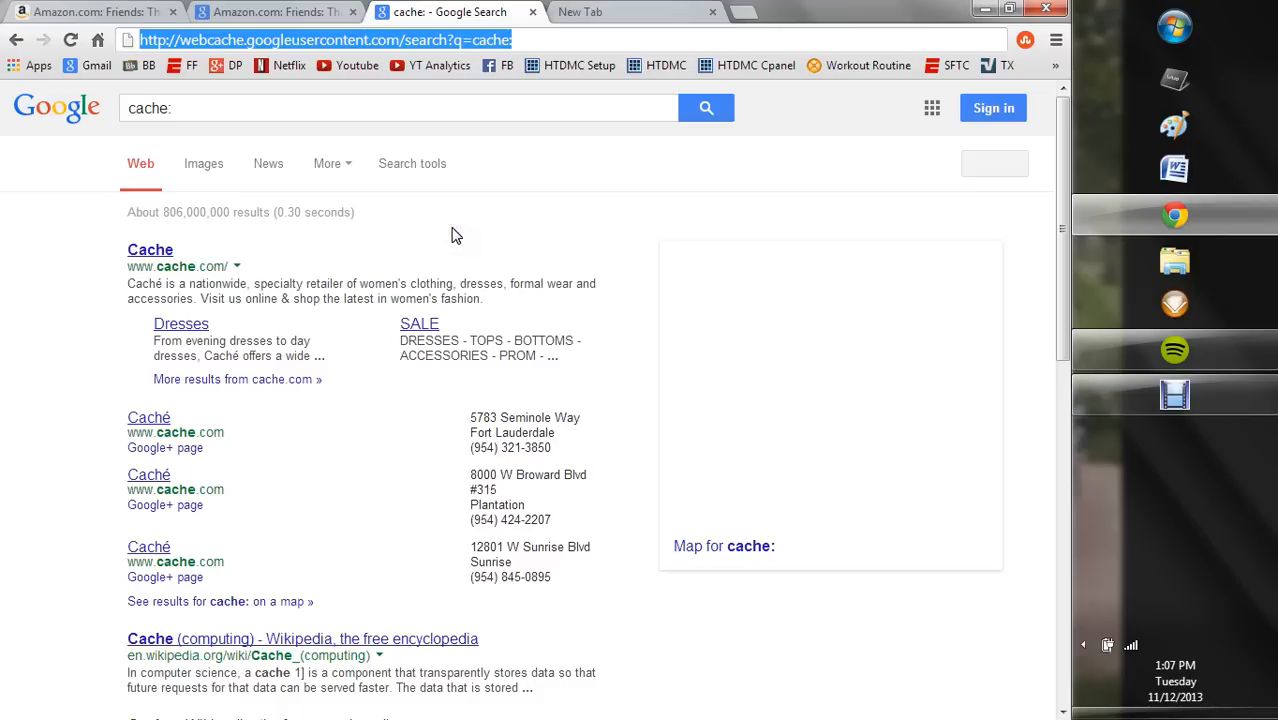
# - In the New Tab, type 'http//' after the cache: prefix, then backspace to remove it
pyautogui.click(620, 12)
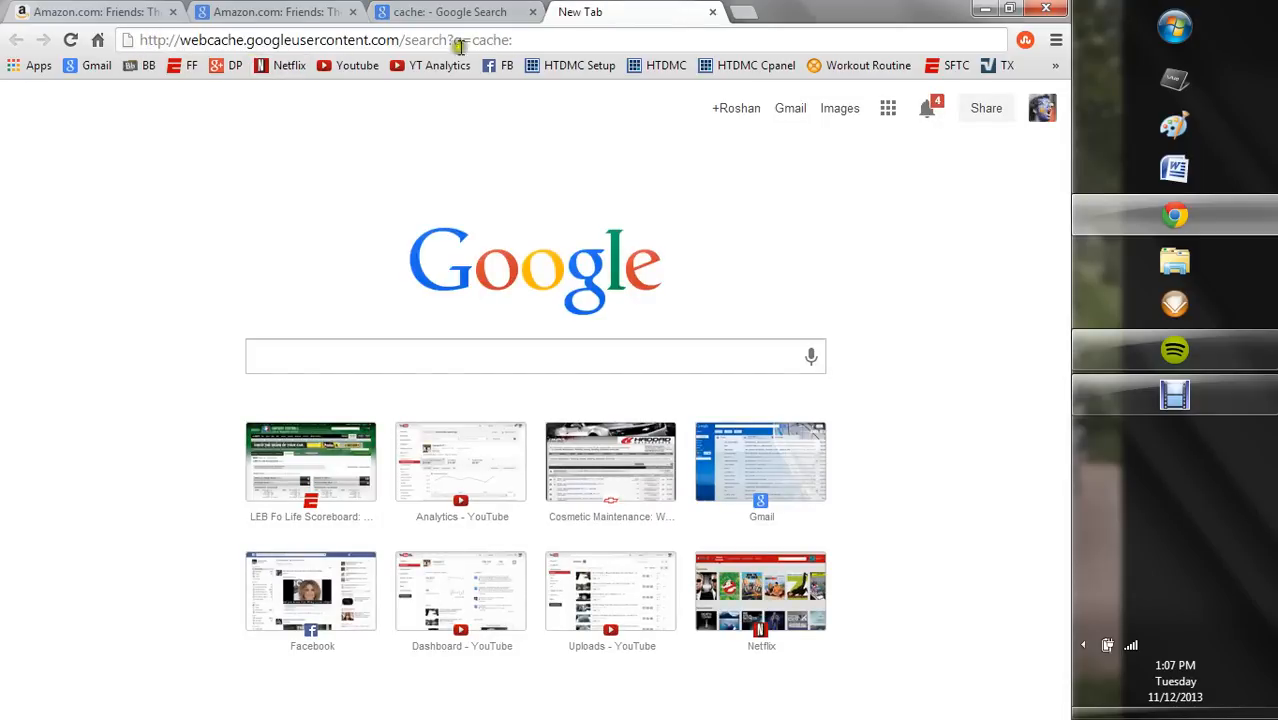
pyautogui.moveTo(157, 42)
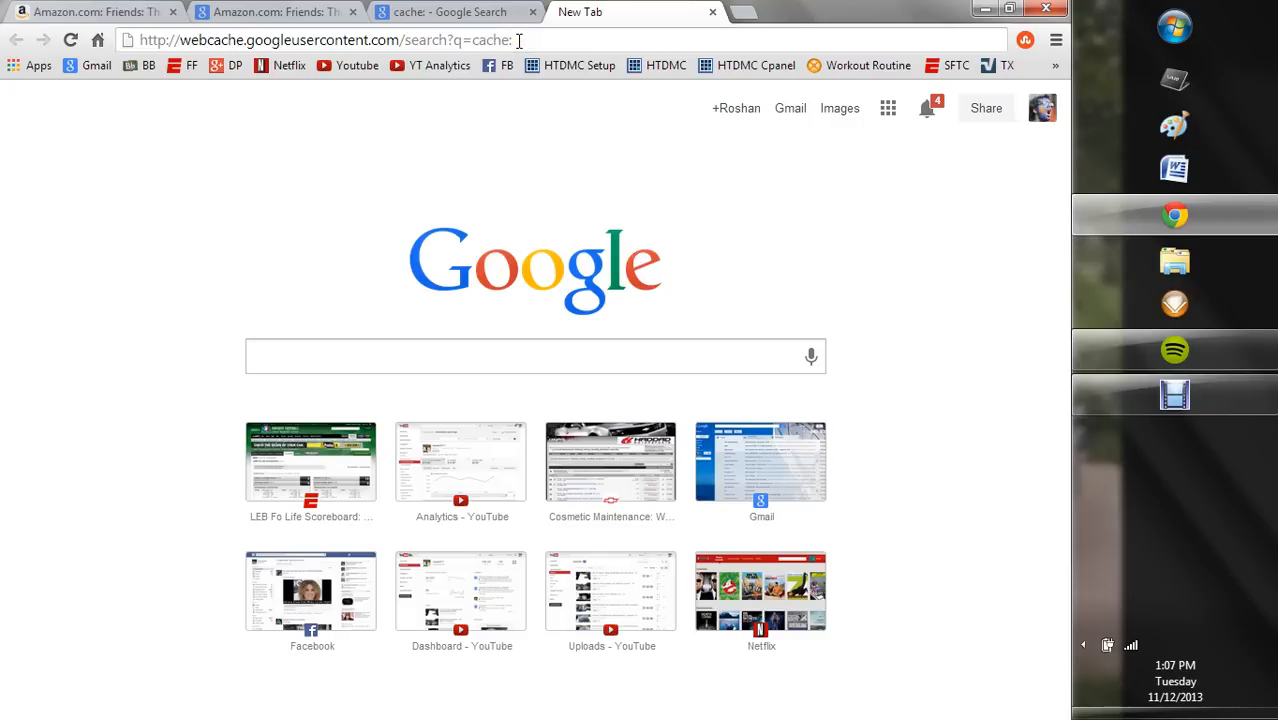
pyautogui.write('http')
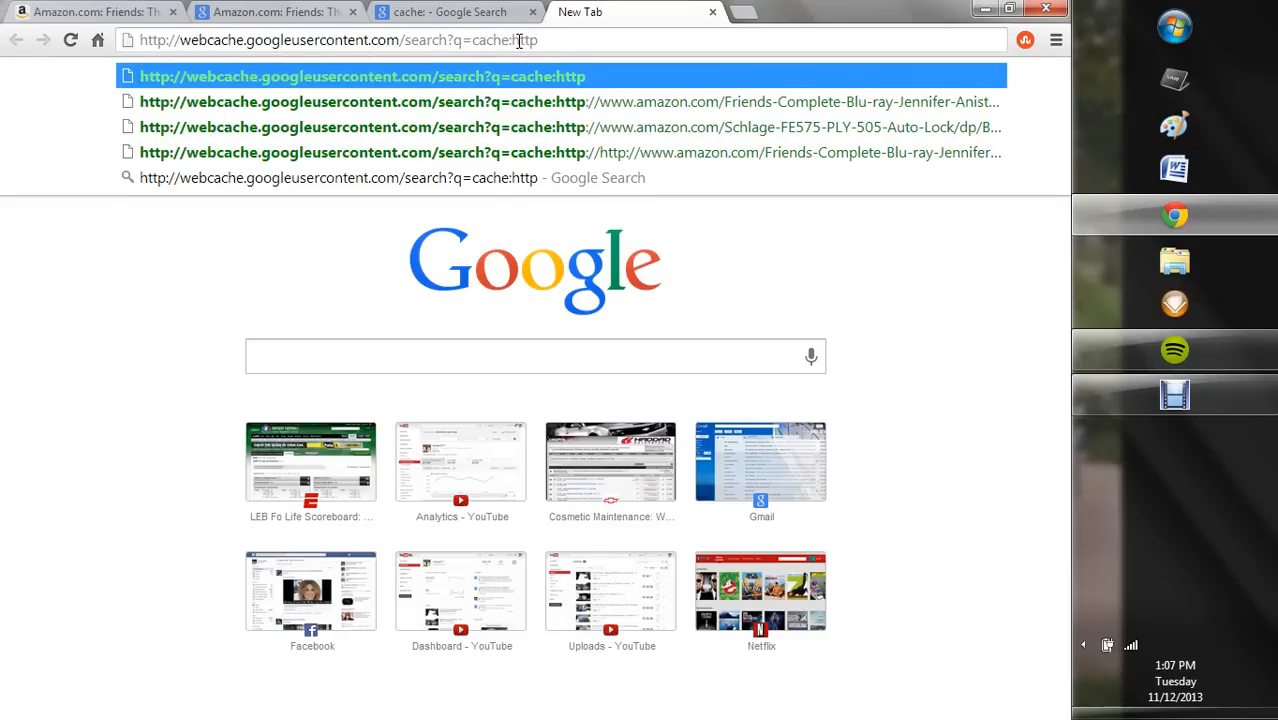
pyautogui.write('/')
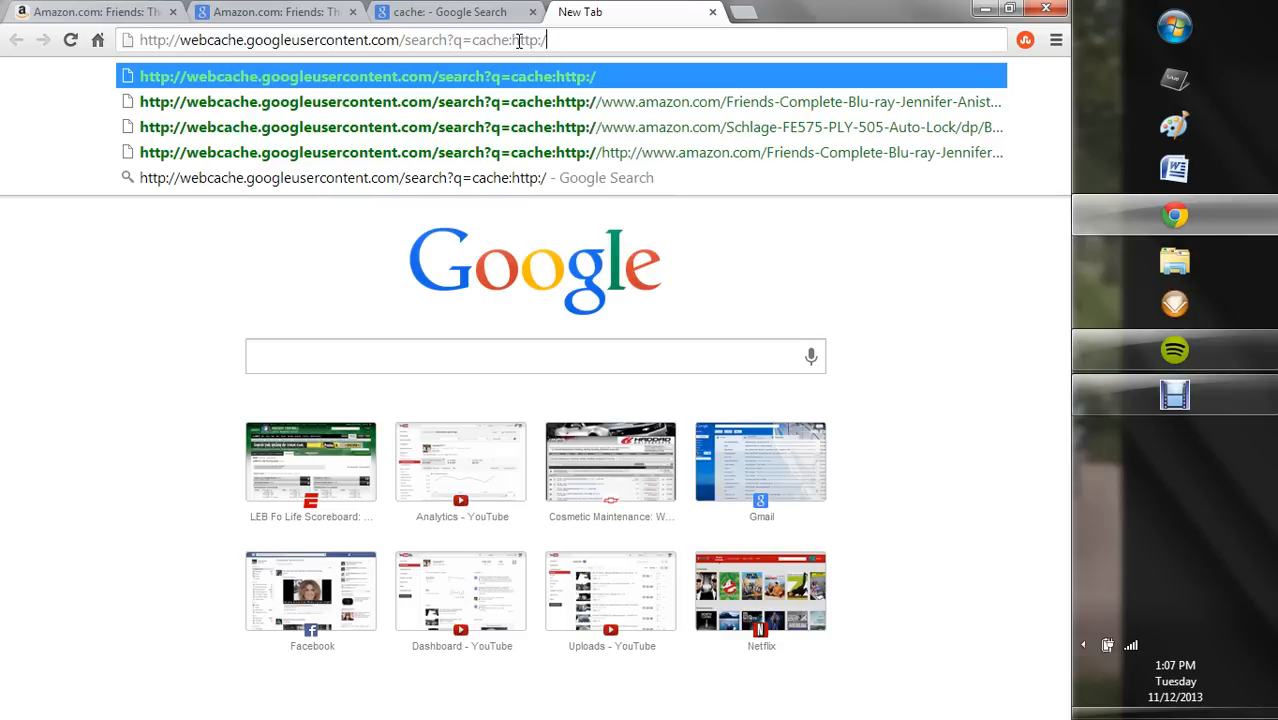
pyautogui.write('/')
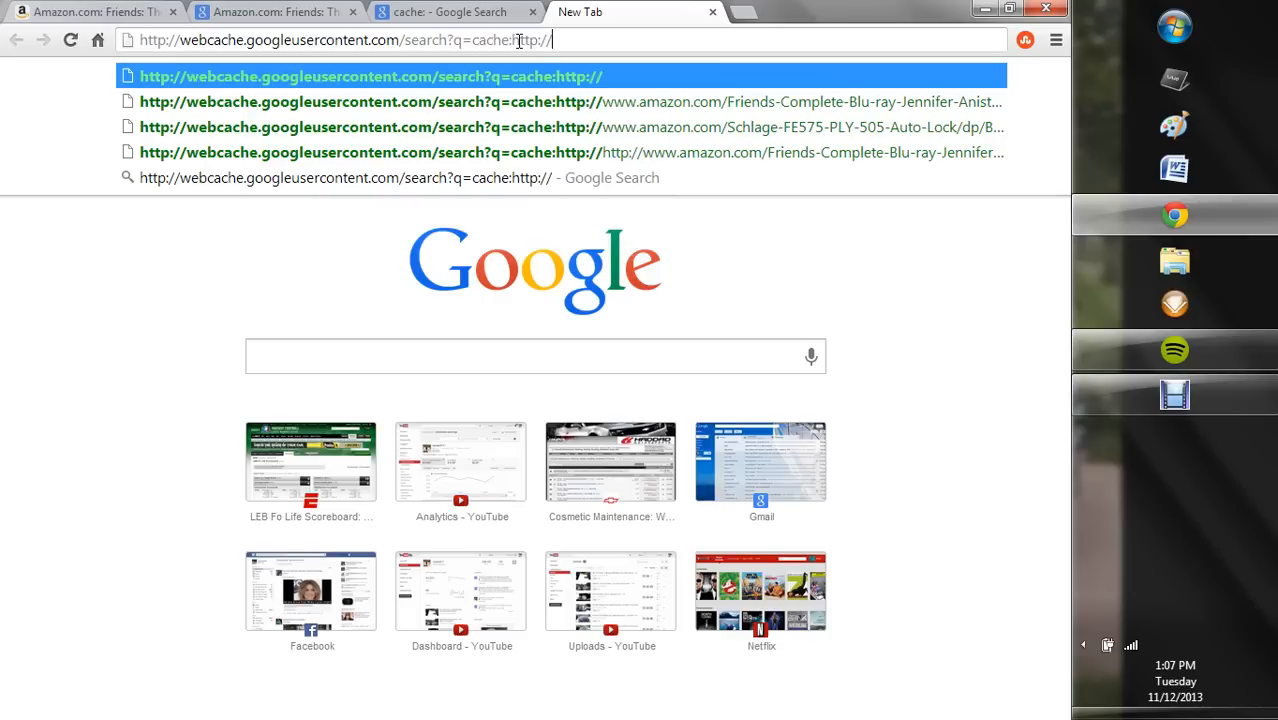
pyautogui.press('backspace')
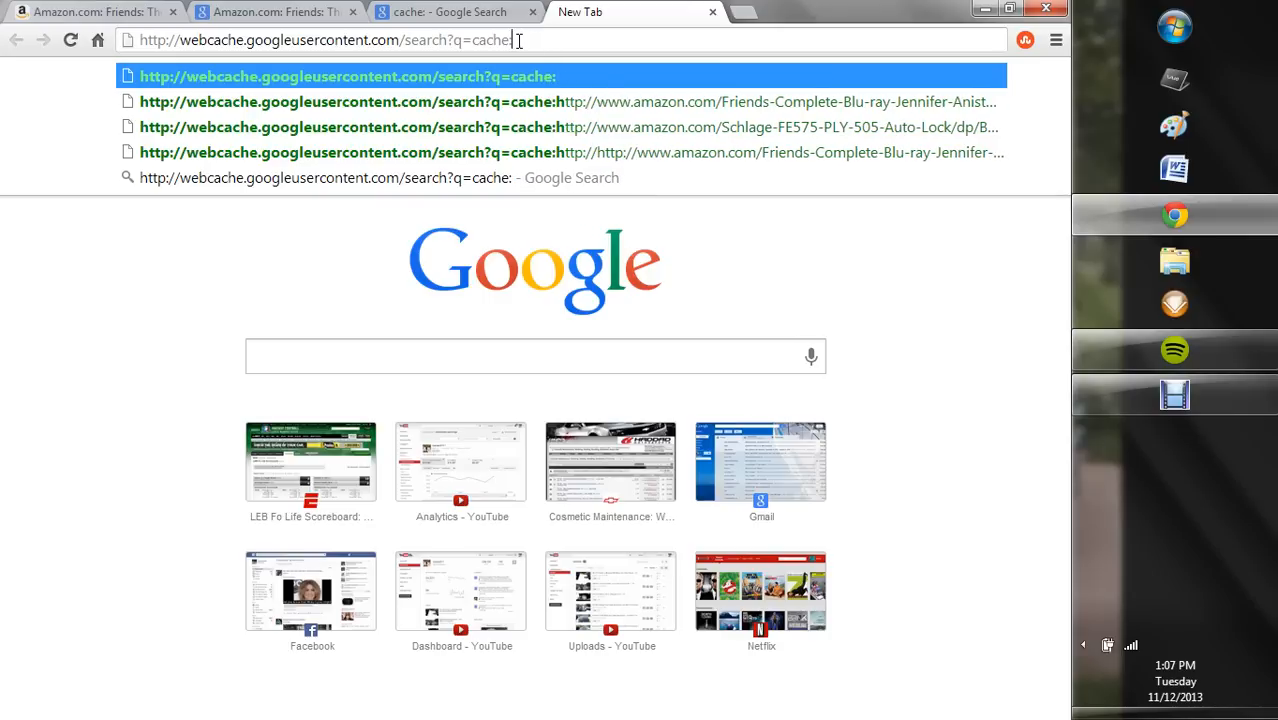
# - Copy the Friends Blu-ray product URL and paste it after 'cache:' in the new tab
pyautogui.click(567, 101)
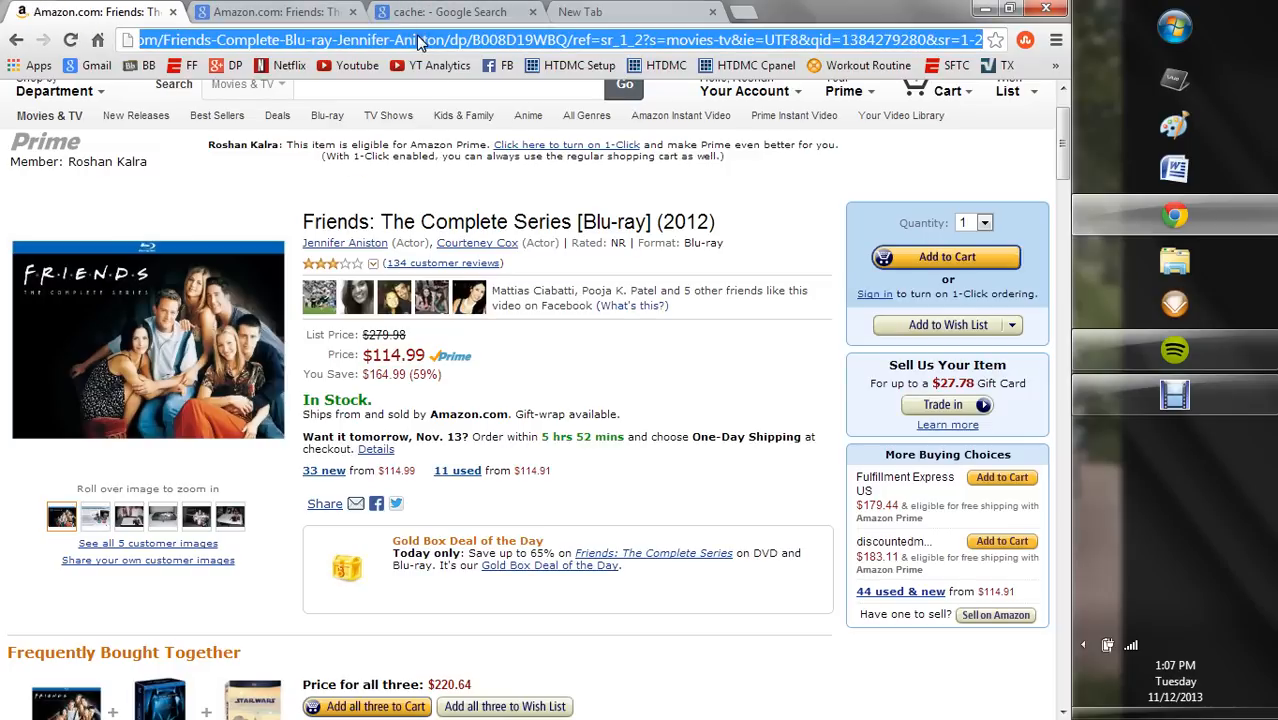
pyautogui.click(637, 12)
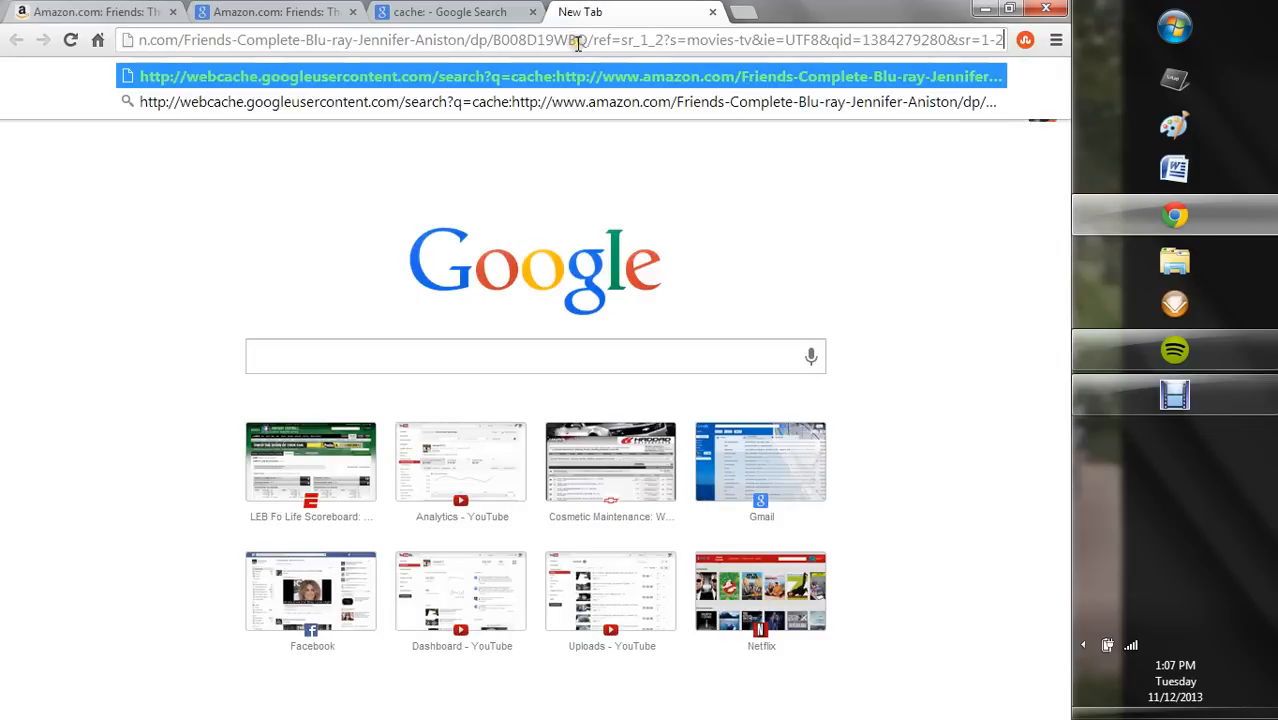
pyautogui.moveTo(366, 36)
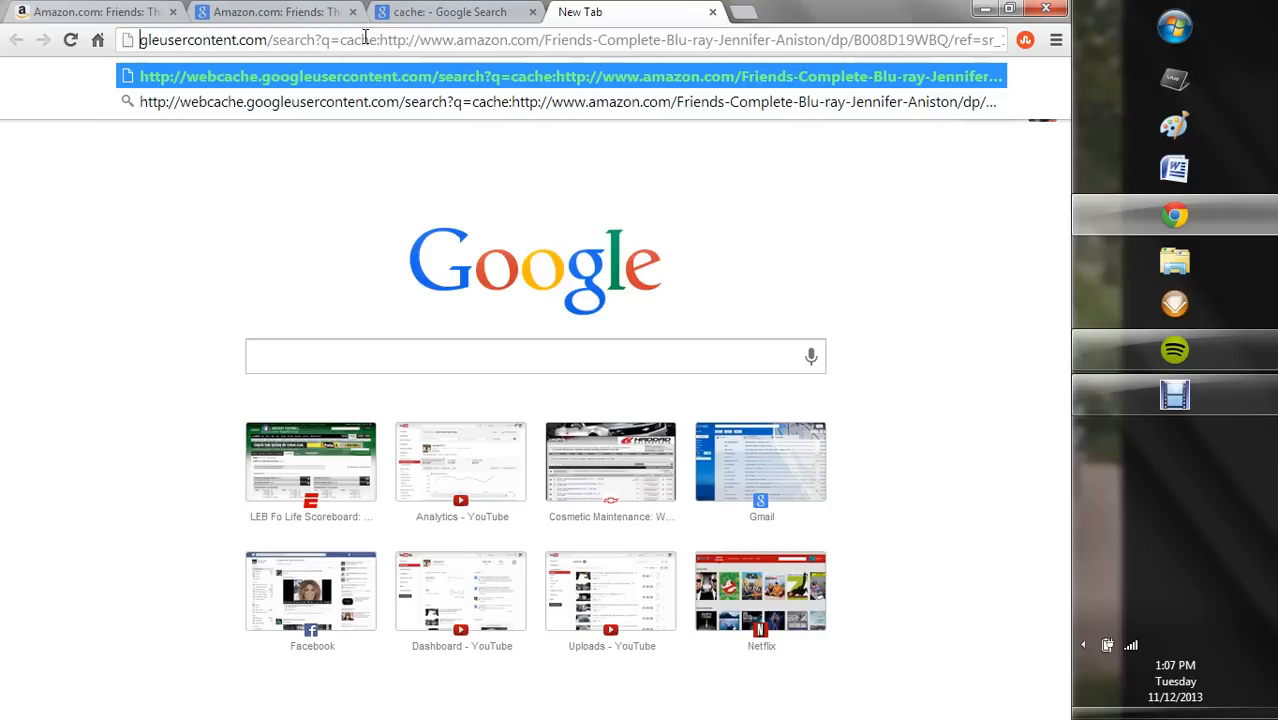
pyautogui.moveTo(385, 40)
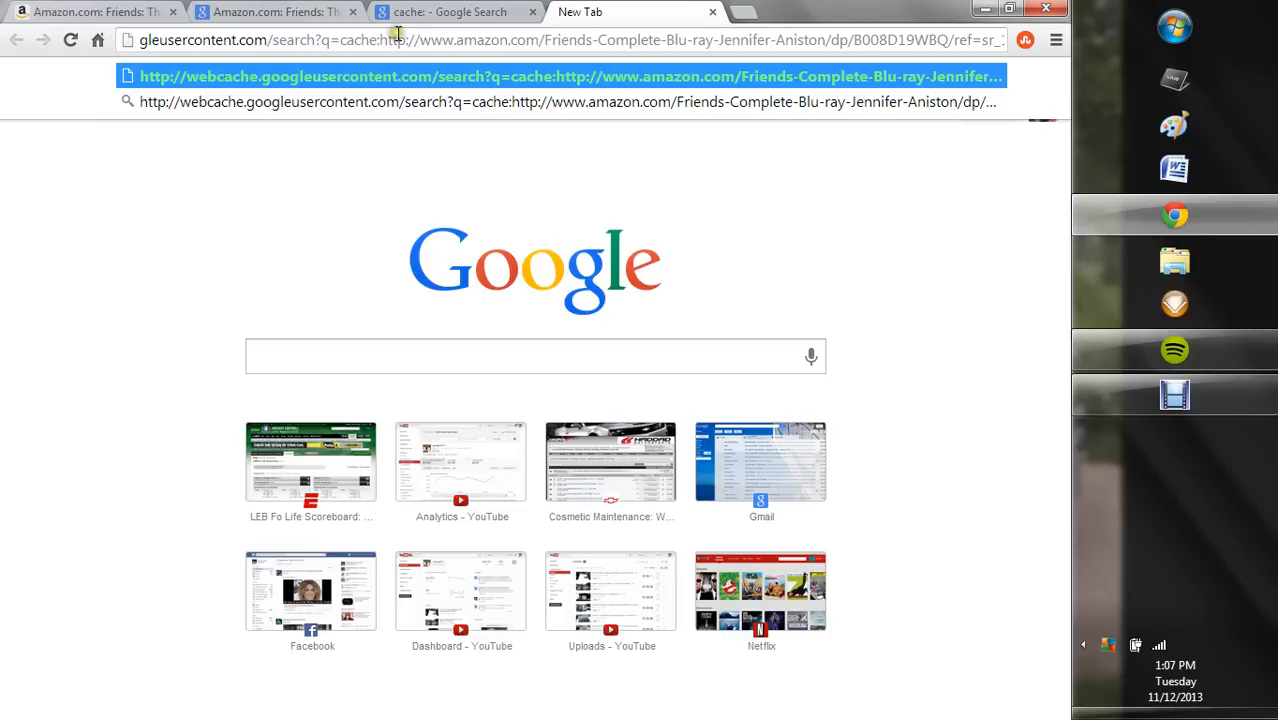
# - Load the webcache suggestion to view the Nov 6, 2013 snapshot at $149.99
pyautogui.click(565, 76)
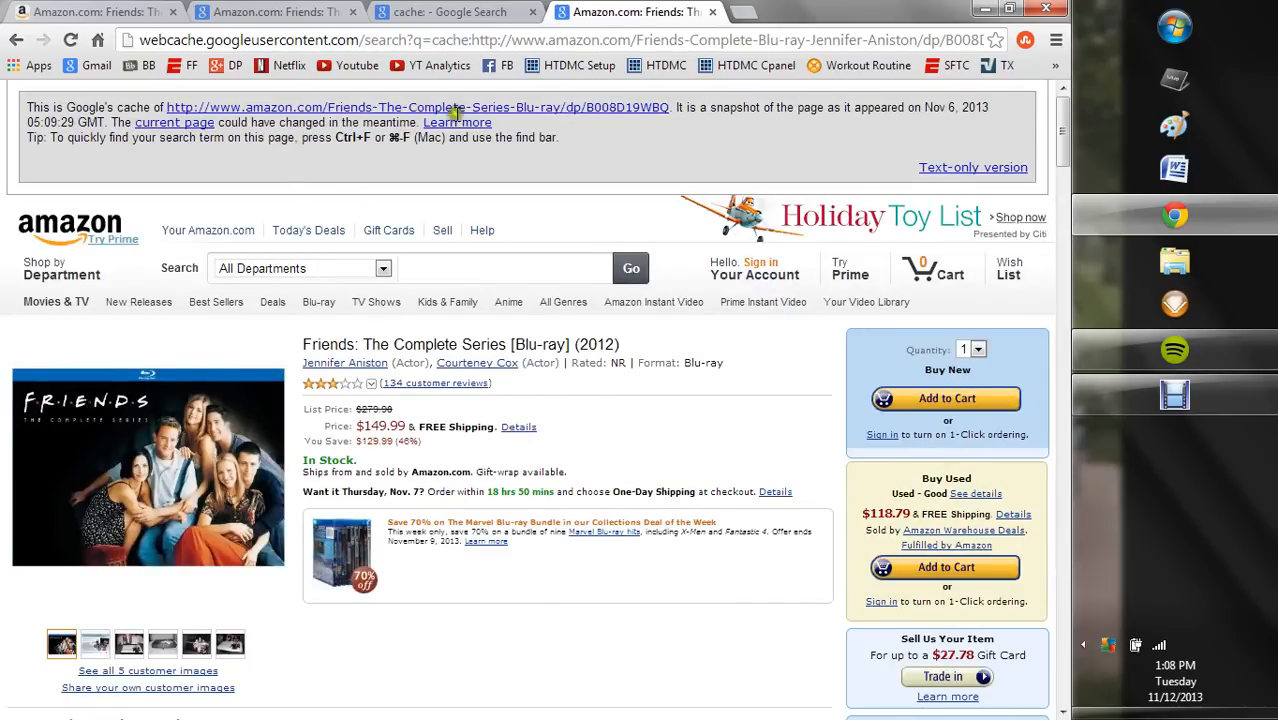
pyautogui.moveTo(950, 120)
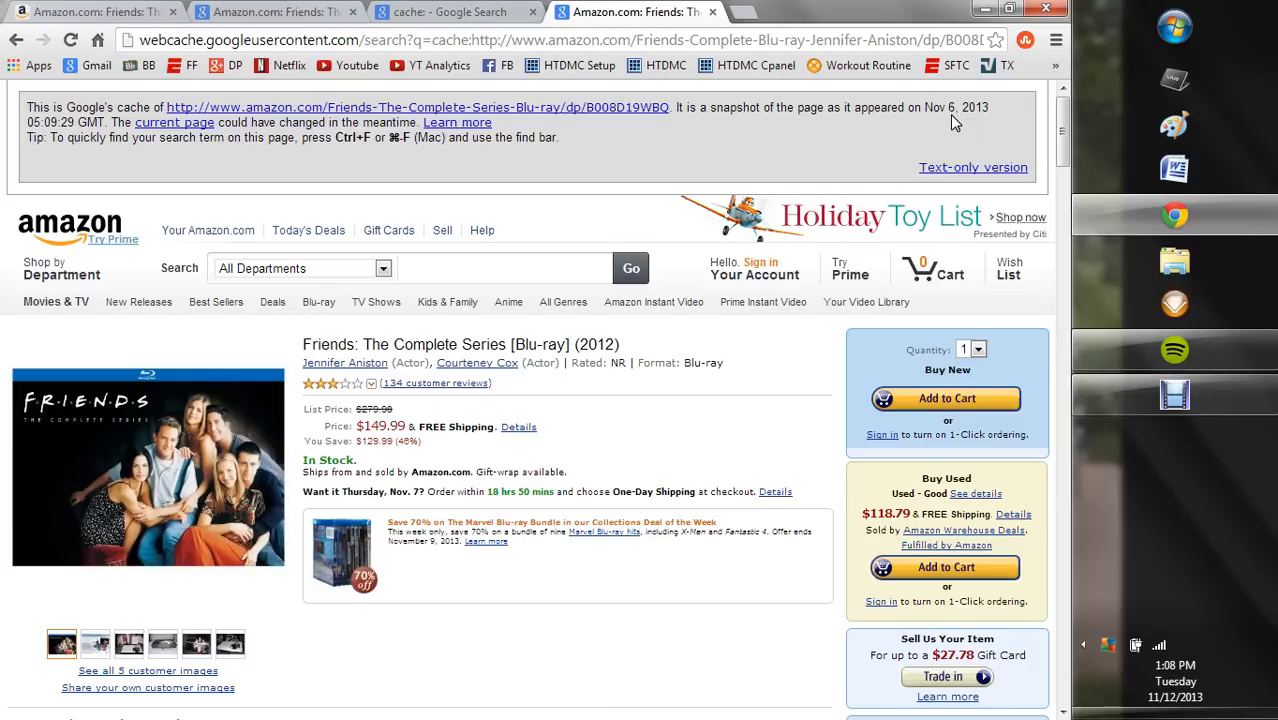
pyautogui.moveTo(322, 150)
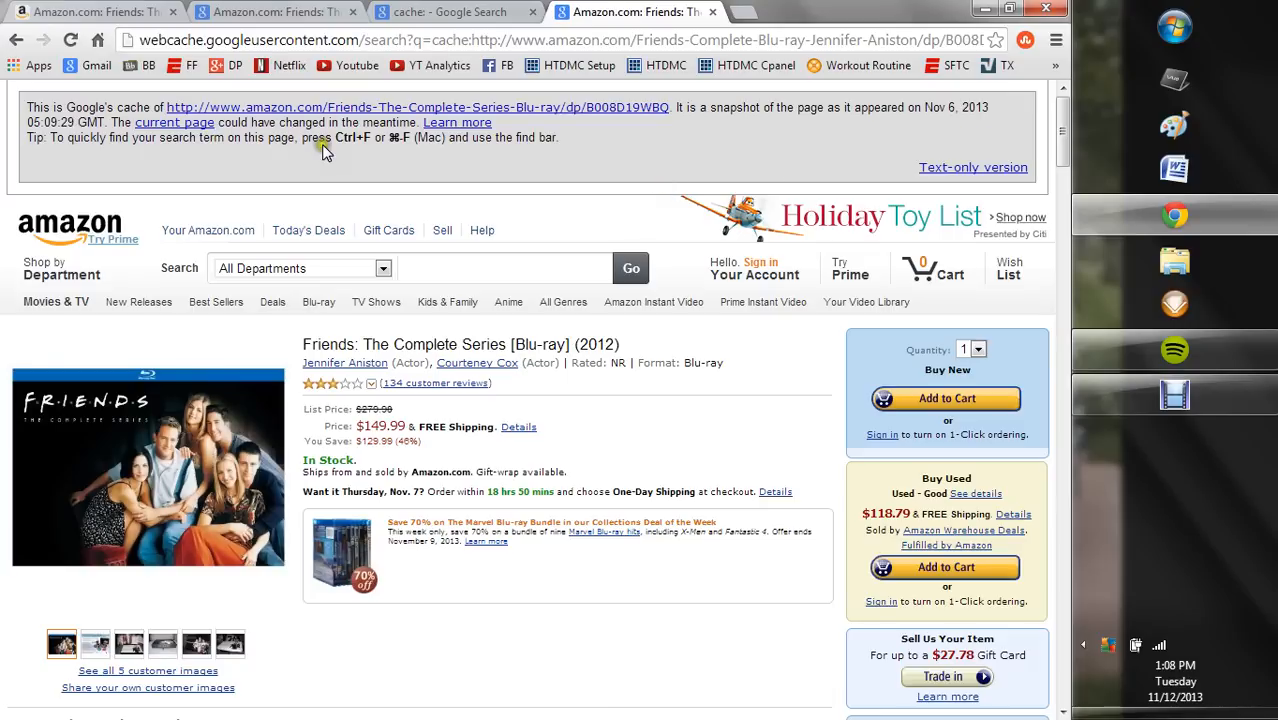
pyautogui.moveTo(290, 135)
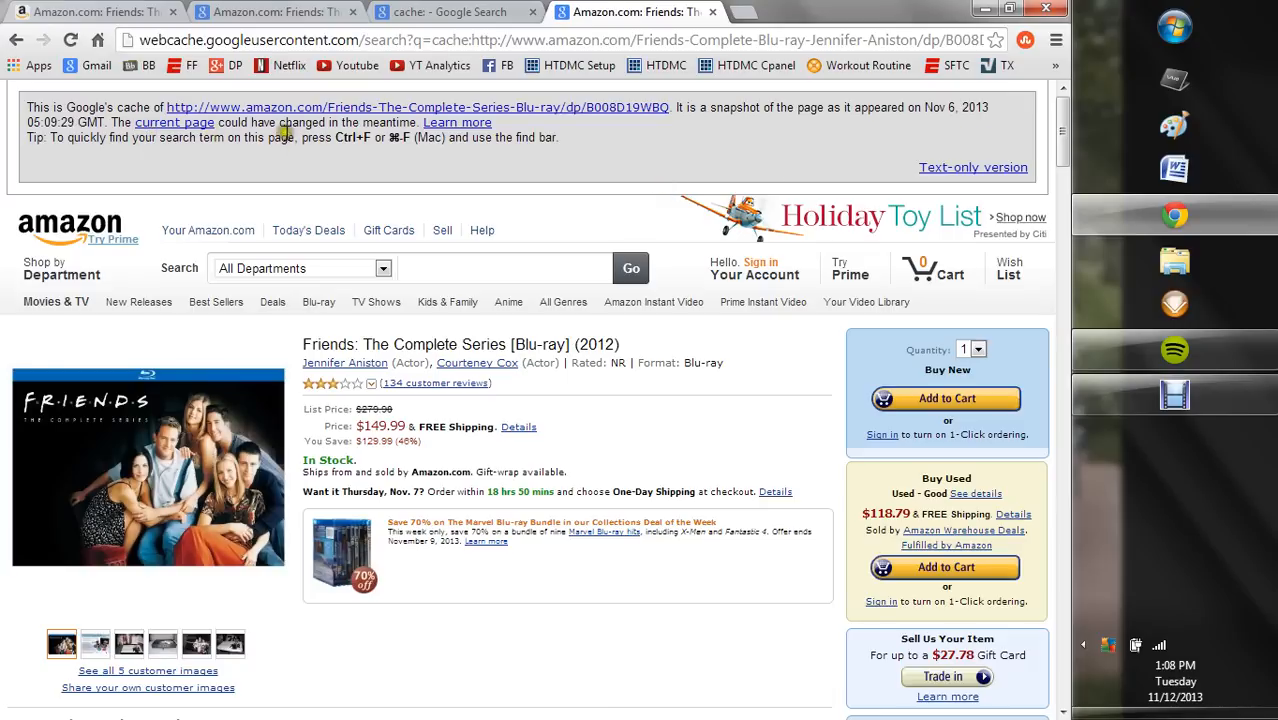
pyautogui.moveTo(378, 152)
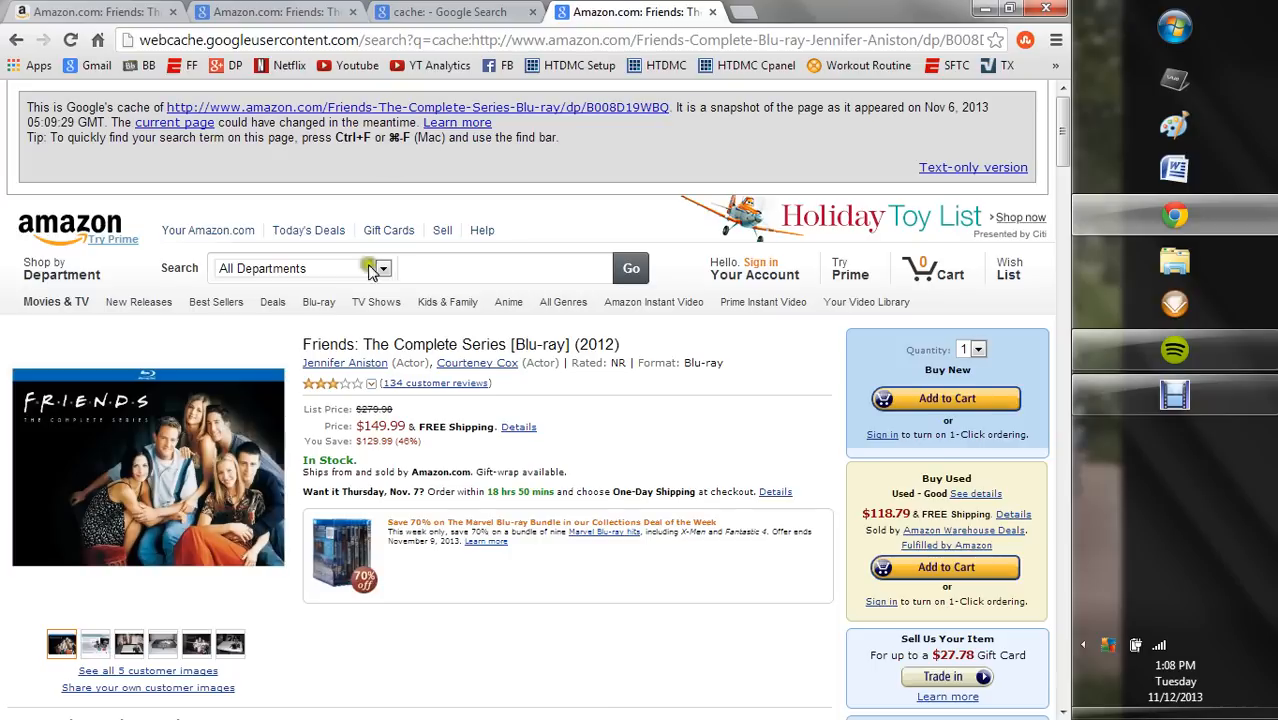
pyautogui.moveTo(378, 428)
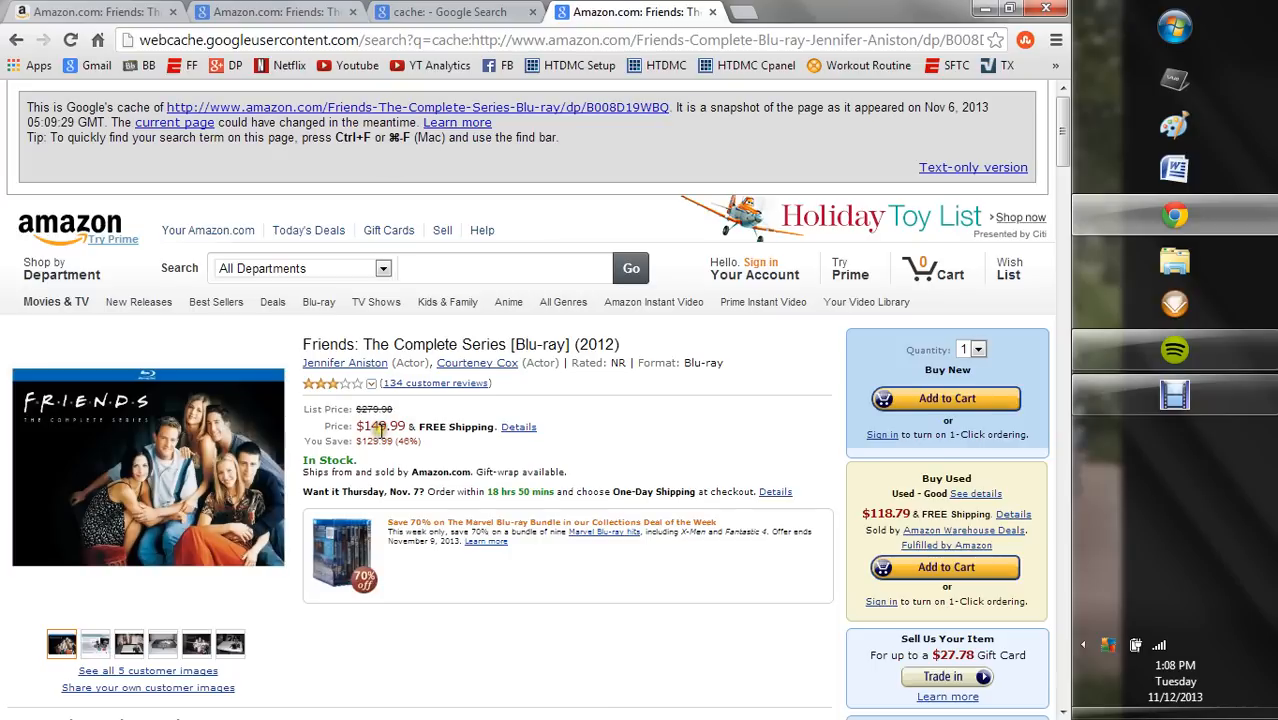
pyautogui.moveTo(425, 440)
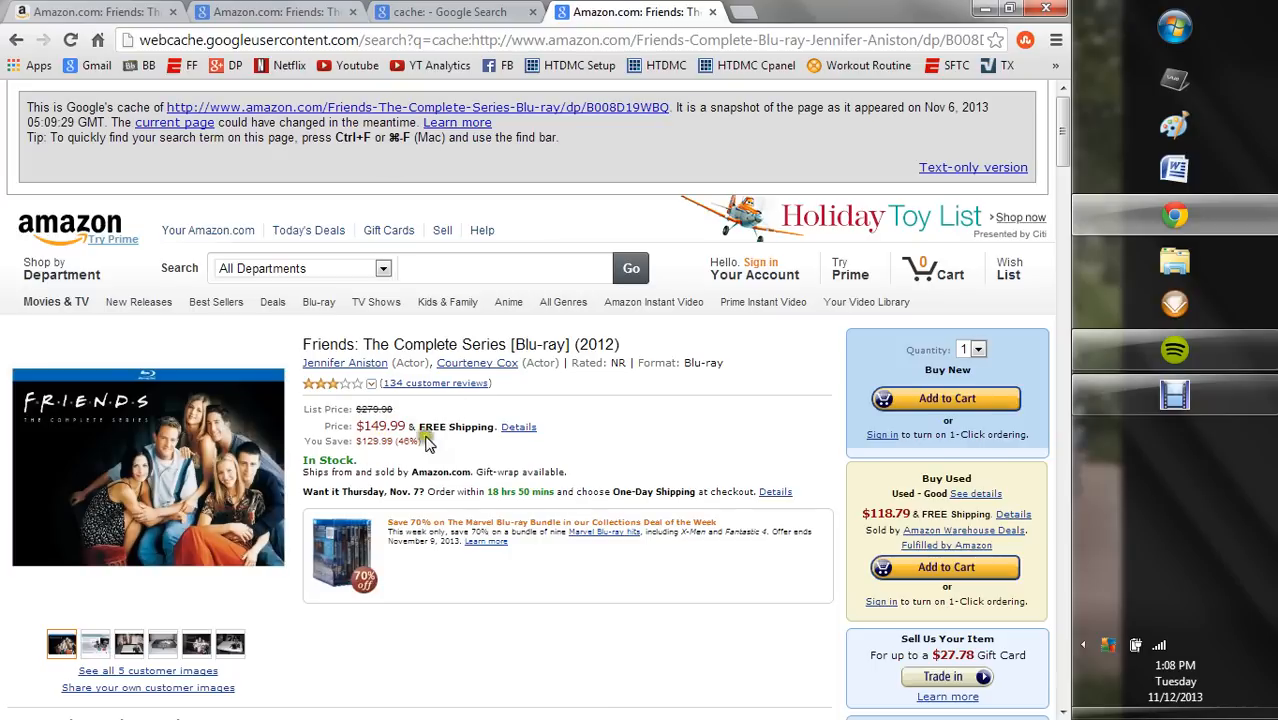
pyautogui.moveTo(378, 442)
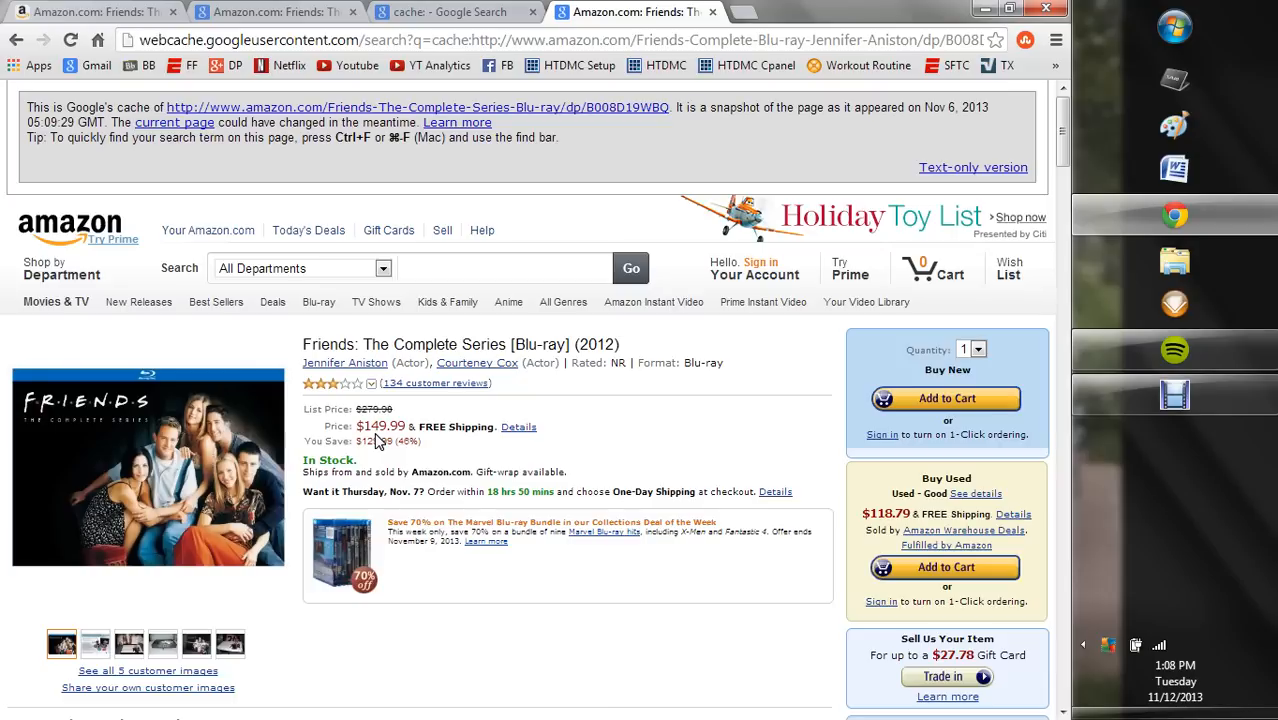